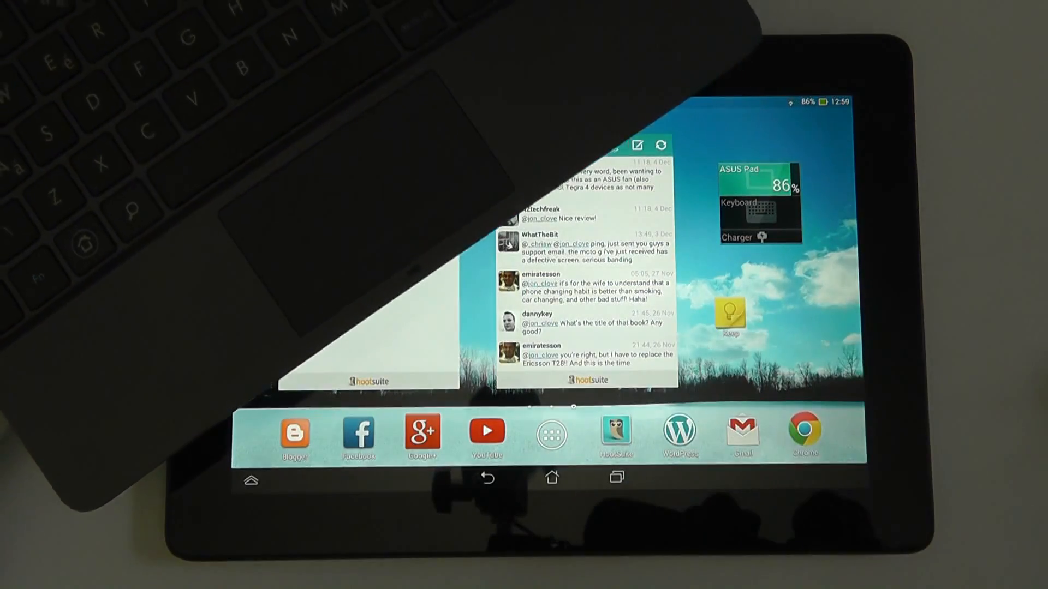
Step: Open the app drawer from the dock to show the All apps grid
left_click(359, 434)
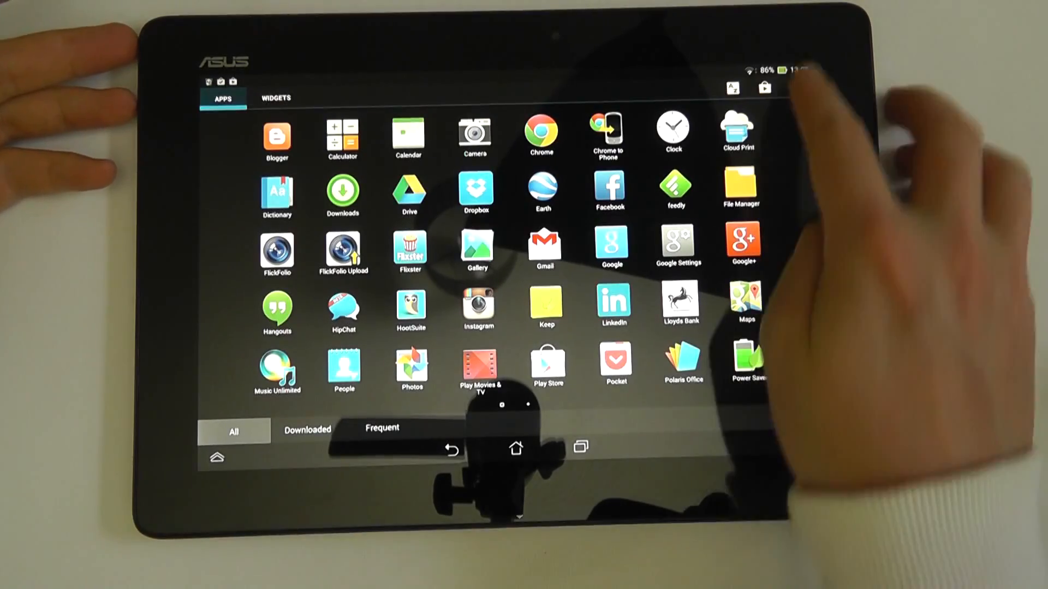
Step: Show the app list's overflow options (Lock apps / Hide apps), then return to the home screen
left_click(797, 88)
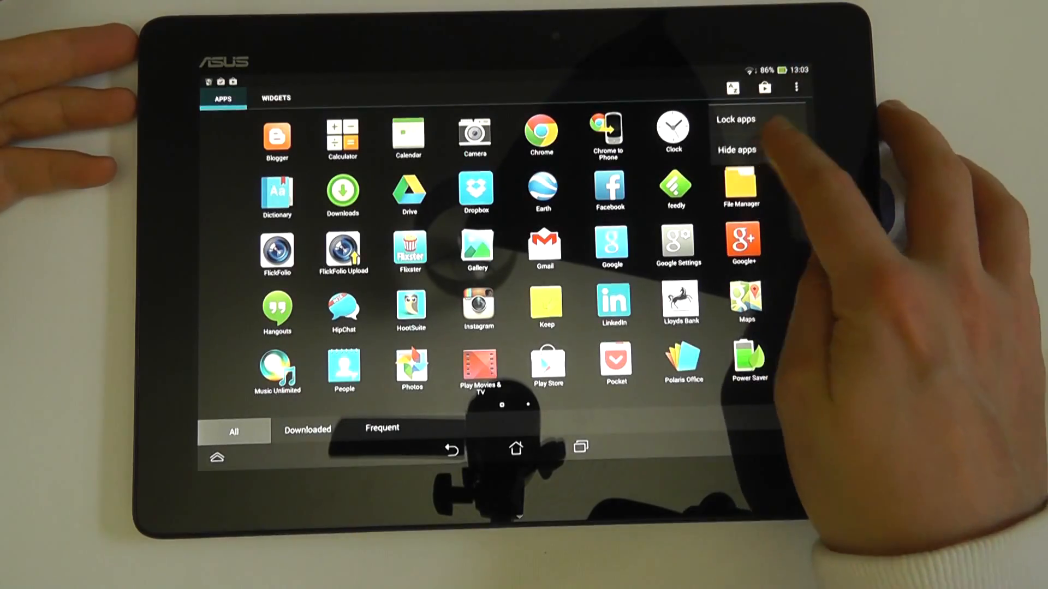
left_click(735, 150)
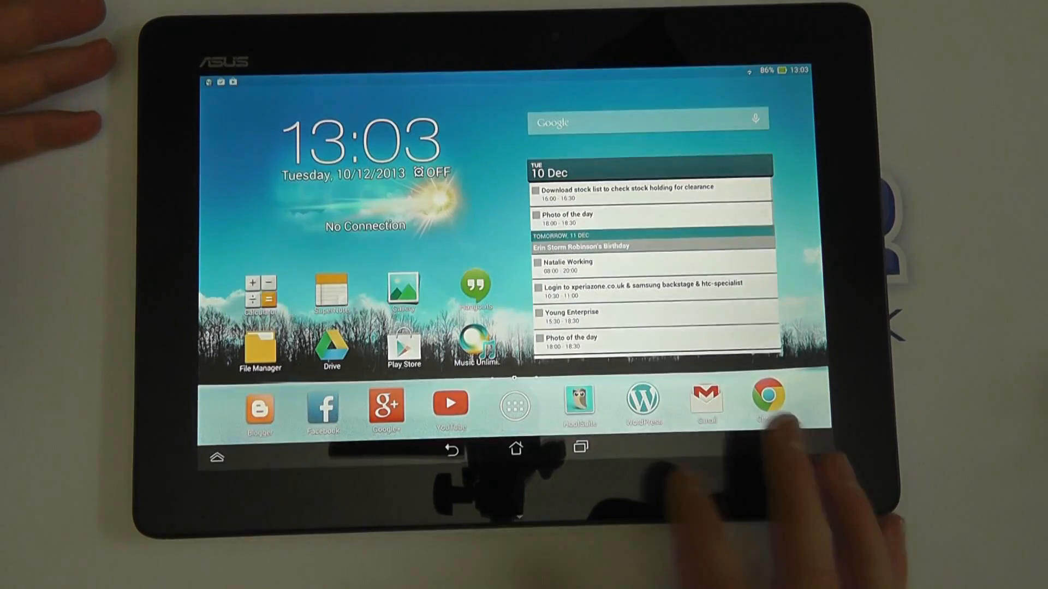
Step: Open the m_ASUS_Display_Demo video full screen from the Gallery
left_click(768, 403)
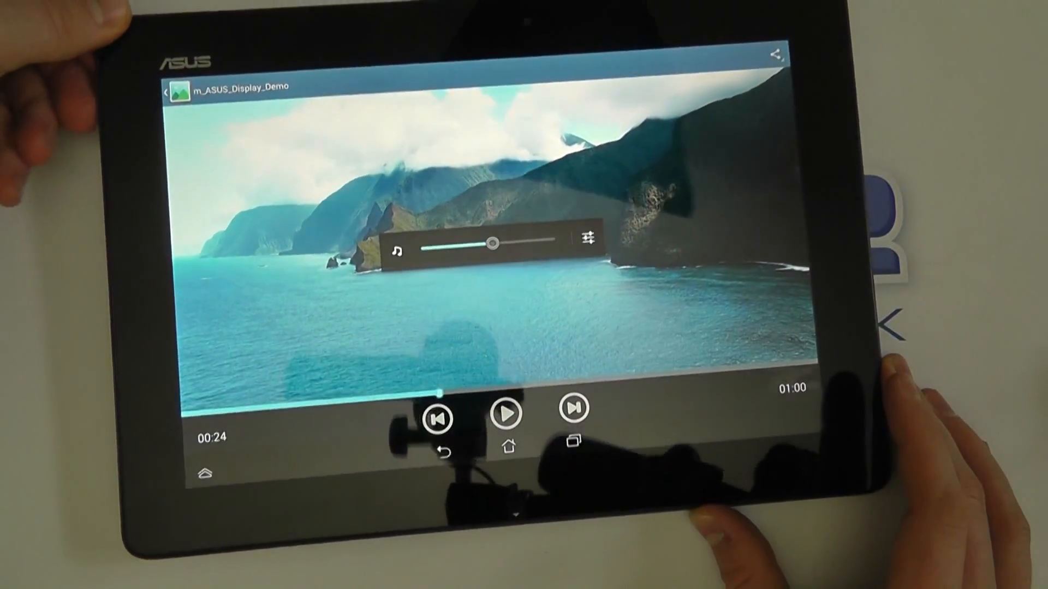
Step: Resume the demo video, then leave the player for the Settings Wi‑Fi screen
left_click(503, 414)
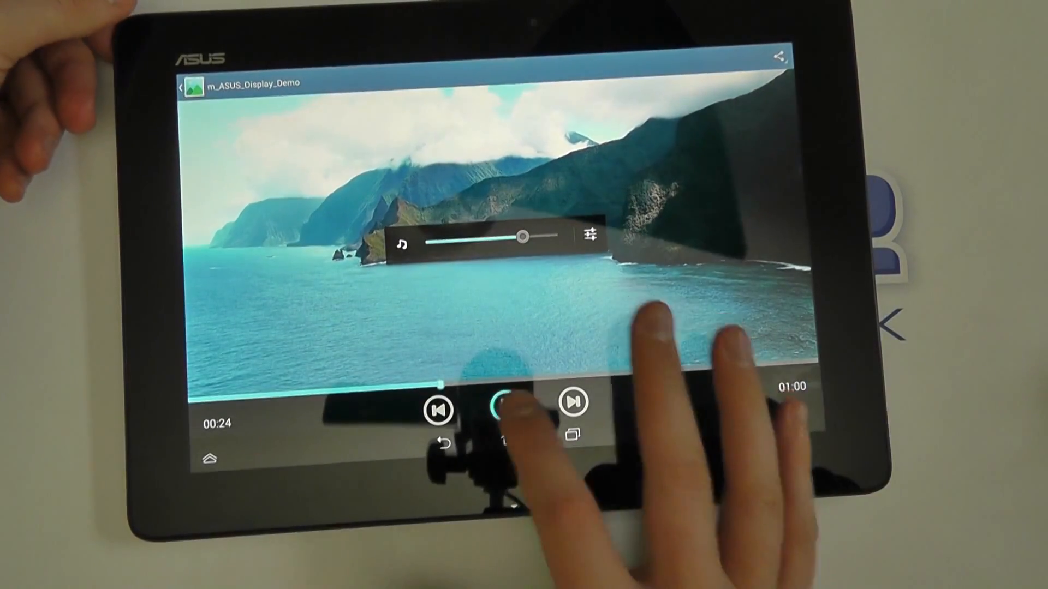
left_click(505, 410)
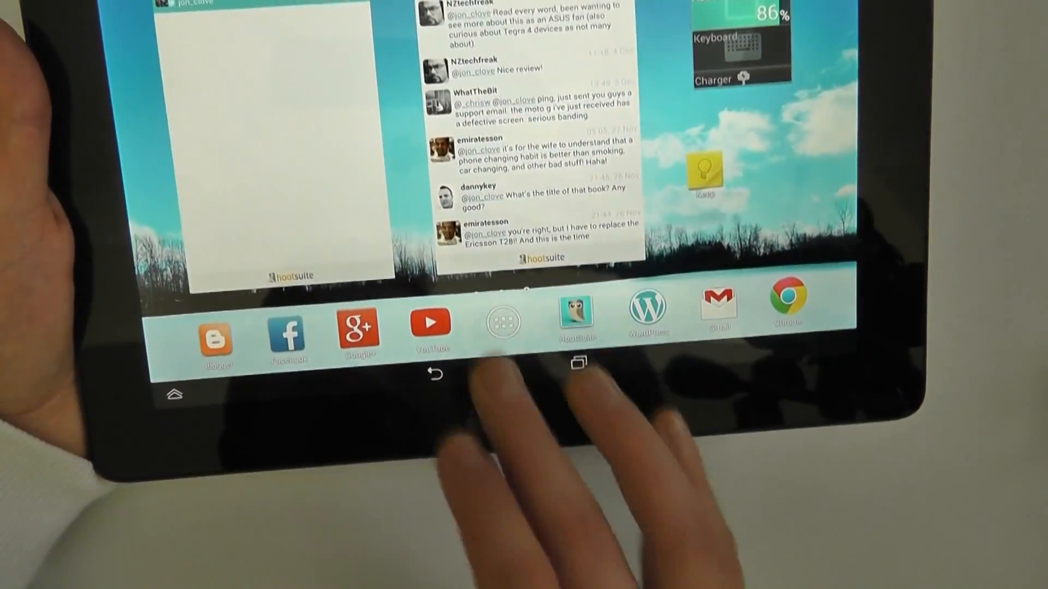
left_click(503, 324)
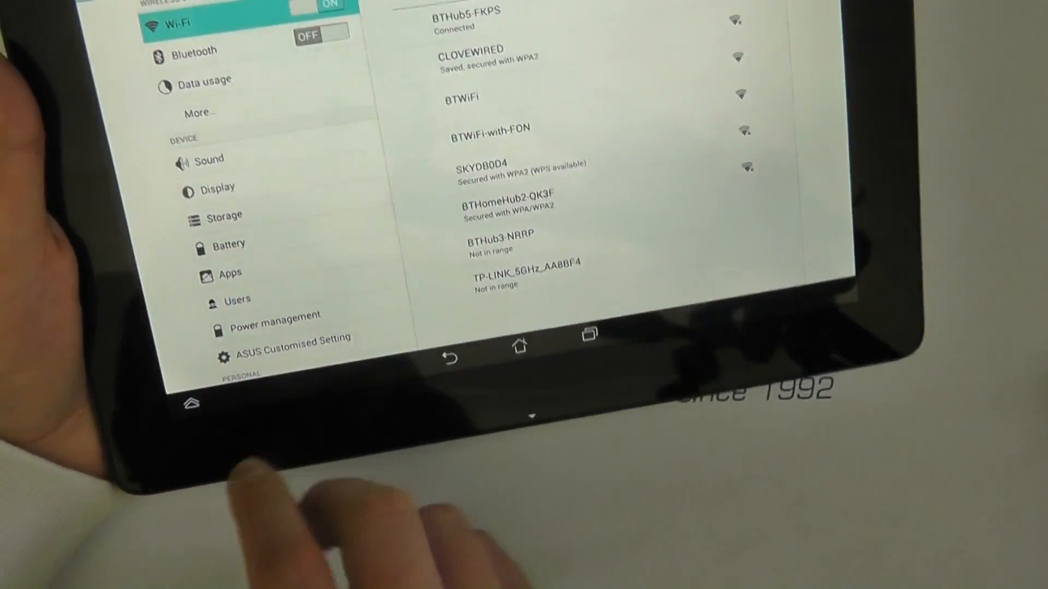
Step: Show the Storage page listing 25.27 GB total and 22.96 GB available
scroll("down", 3)
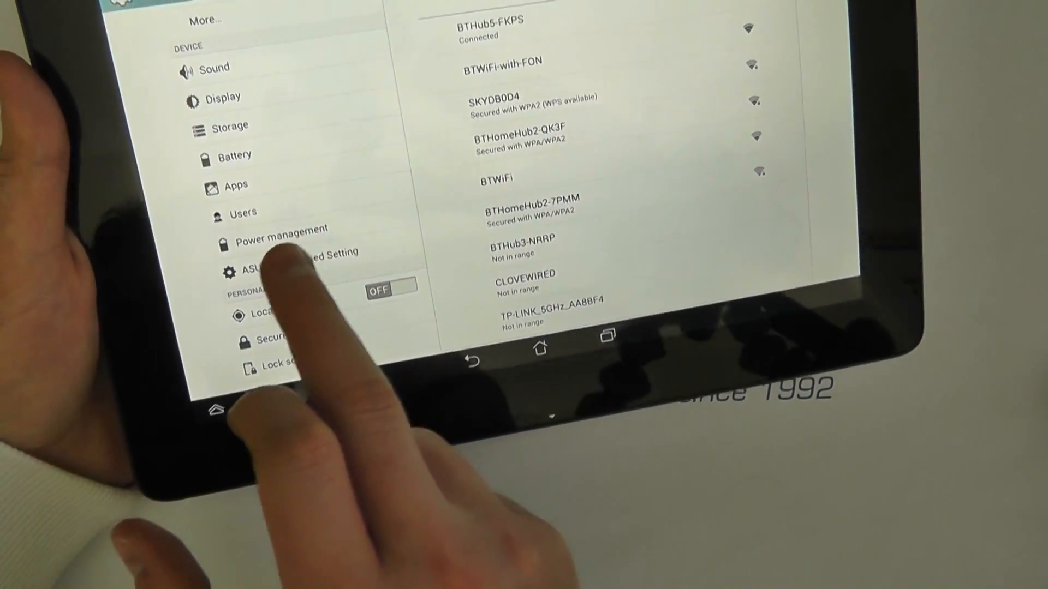
left_click(230, 126)
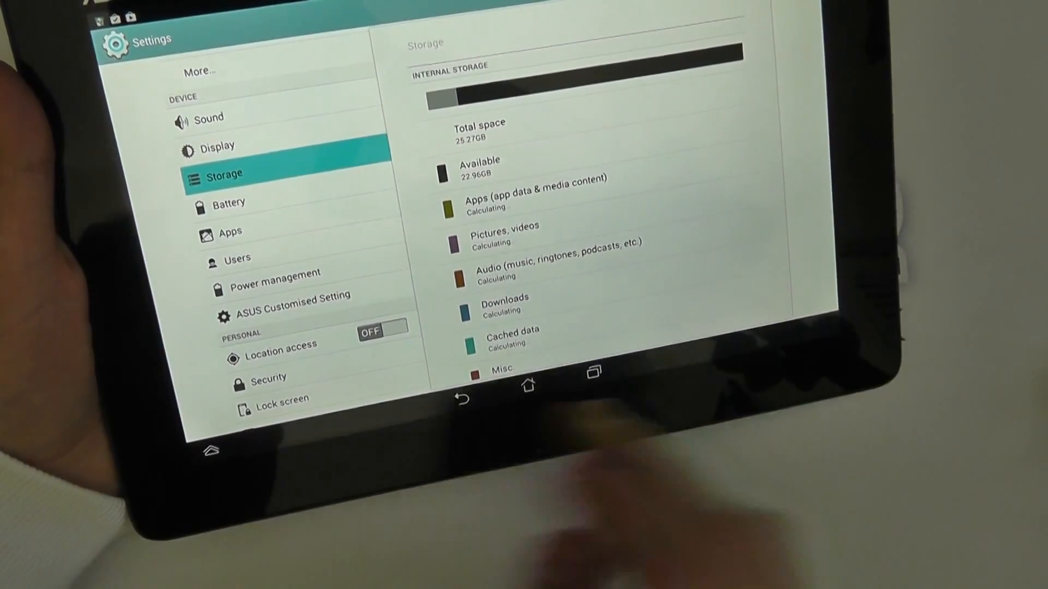
Step: Open ASUS Customised Setting with its screenshot, battery saving and interface options
left_click(290, 296)
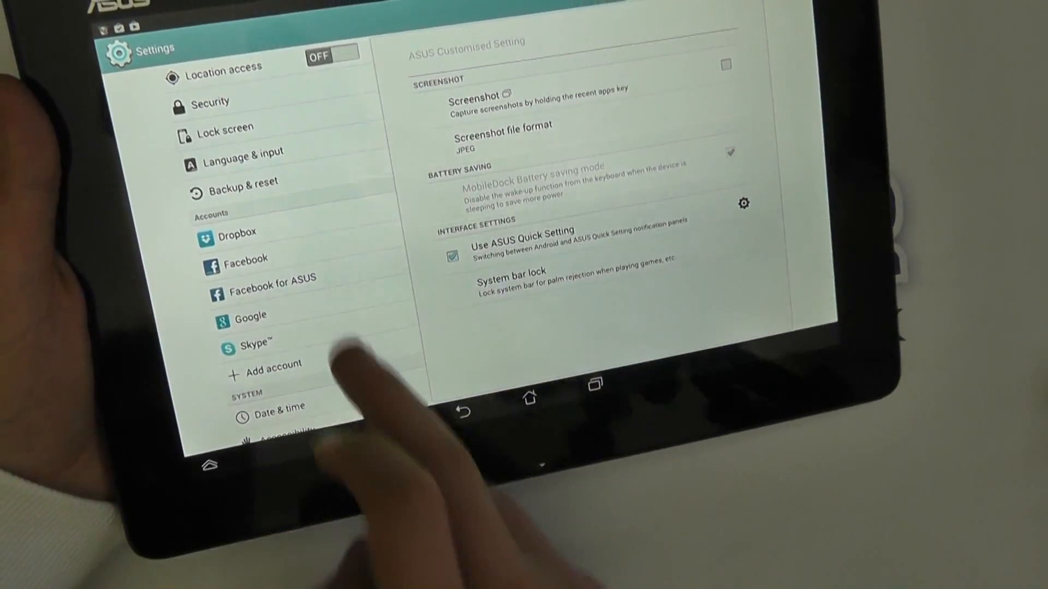
Step: Exit Settings back to the home screen with the clock and calendar widgets
left_click(259, 411)
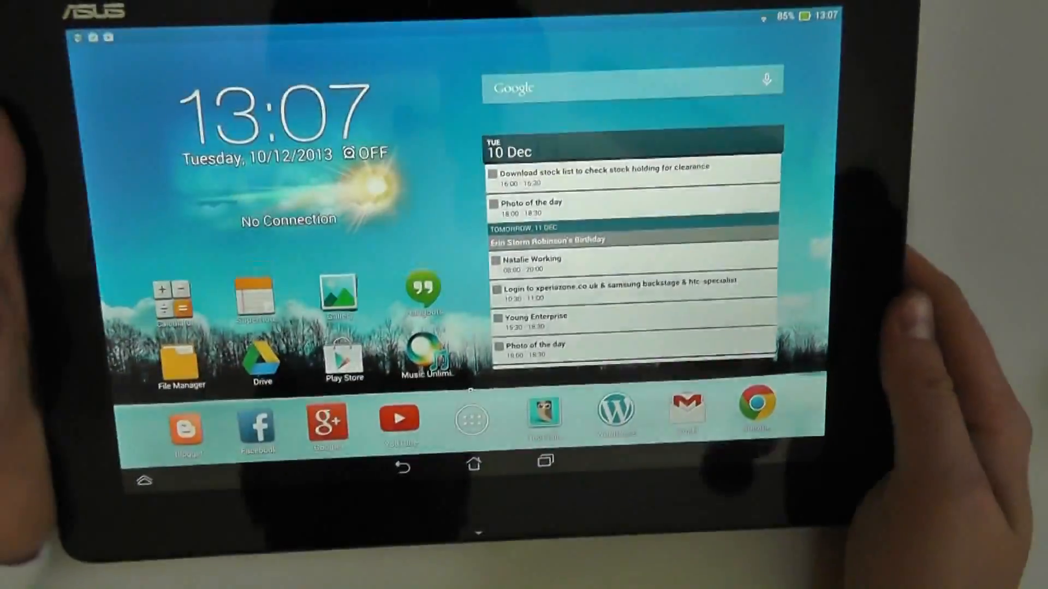
Step: Launch Camera and review the video modes Normal, High speed, Slow motion and Time lapse, returning to the viewfinder
left_click(472, 421)
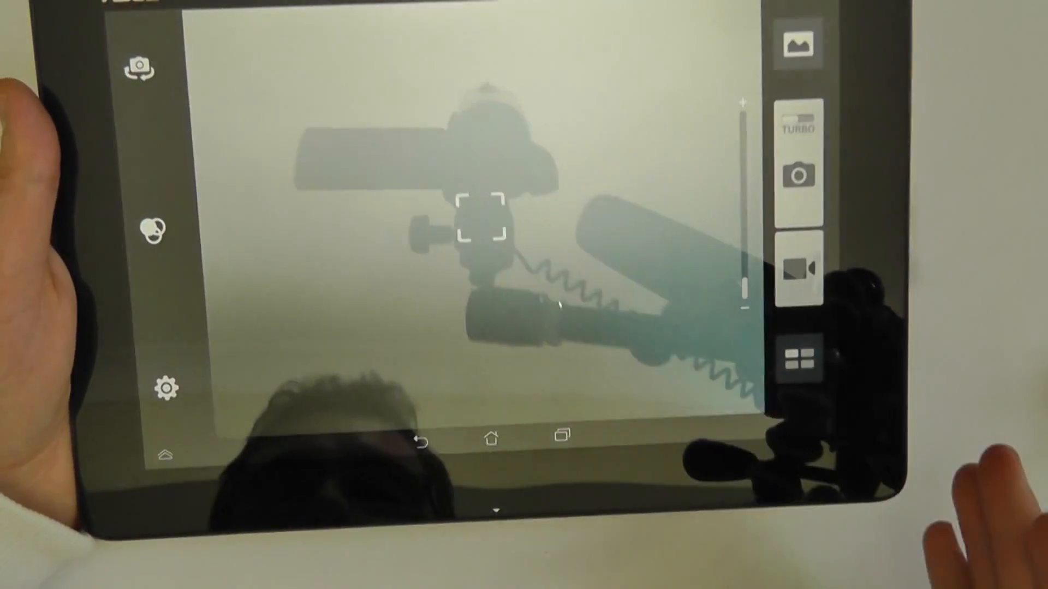
left_click(800, 357)
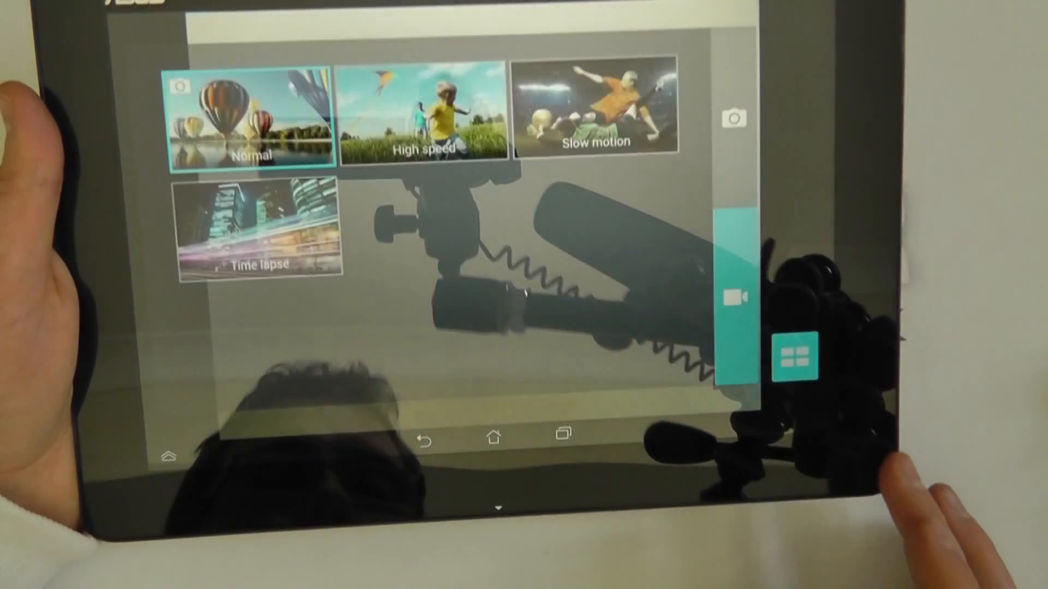
left_click(796, 354)
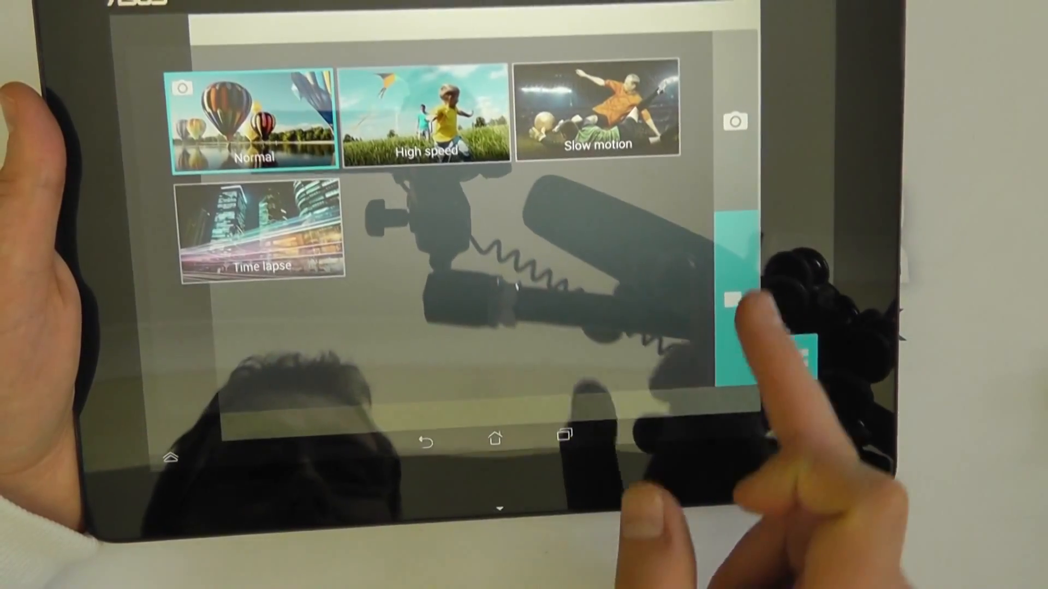
left_click(735, 298)
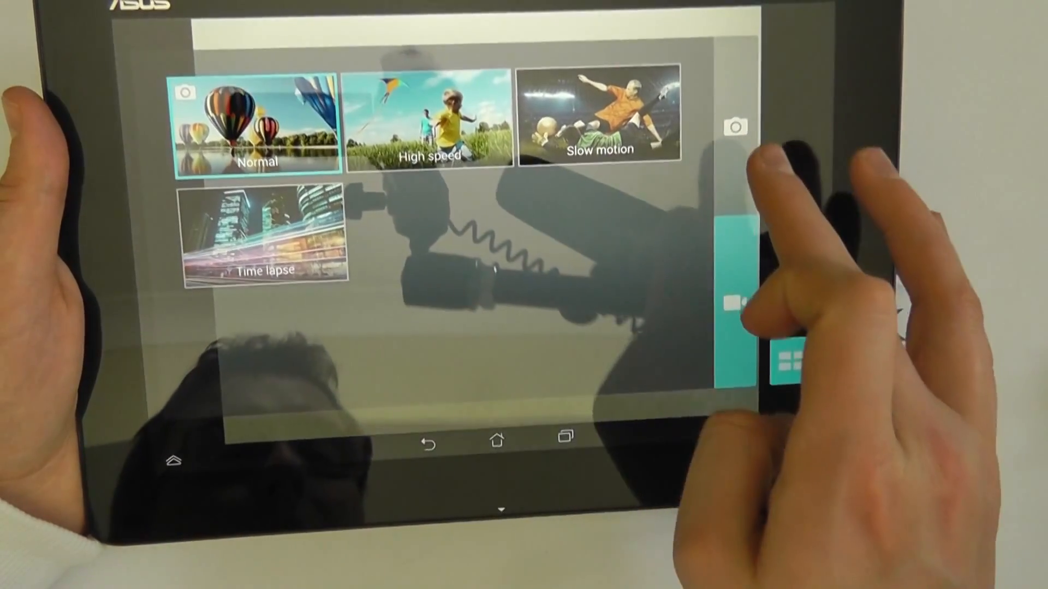
left_click(788, 354)
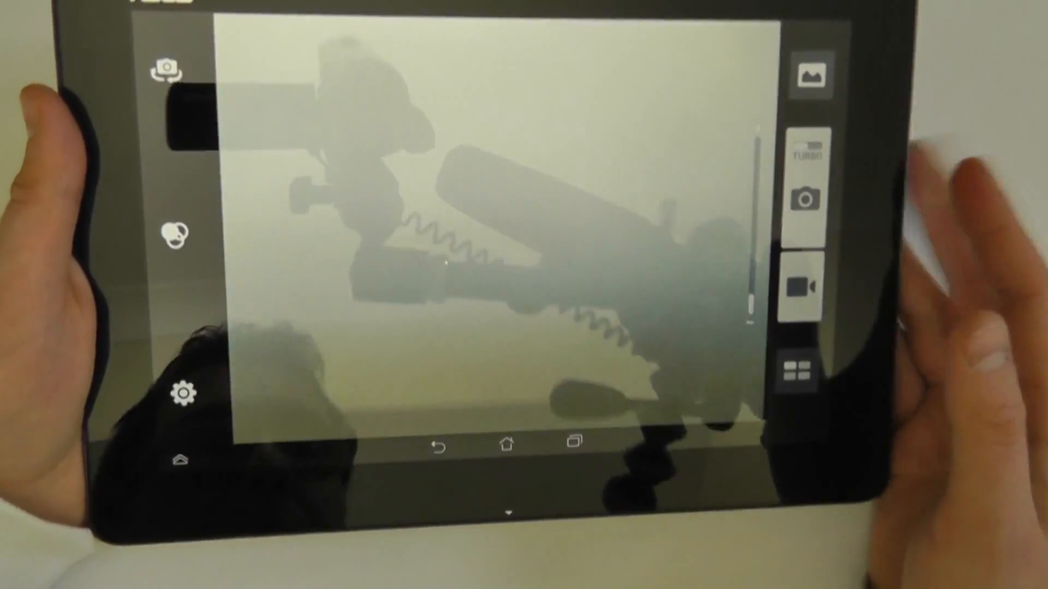
left_click(504, 227)
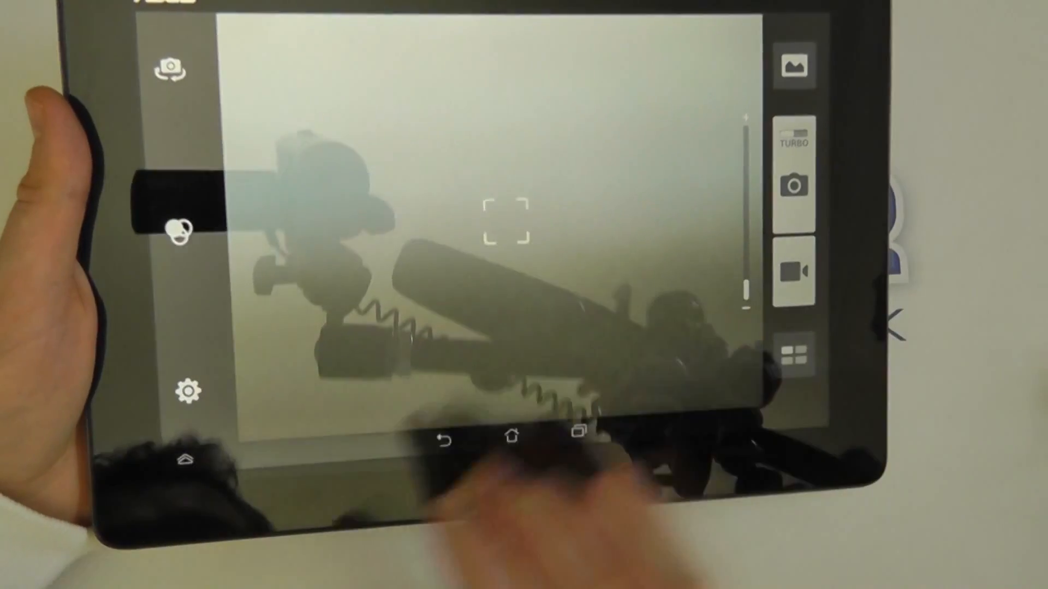
left_click(175, 230)
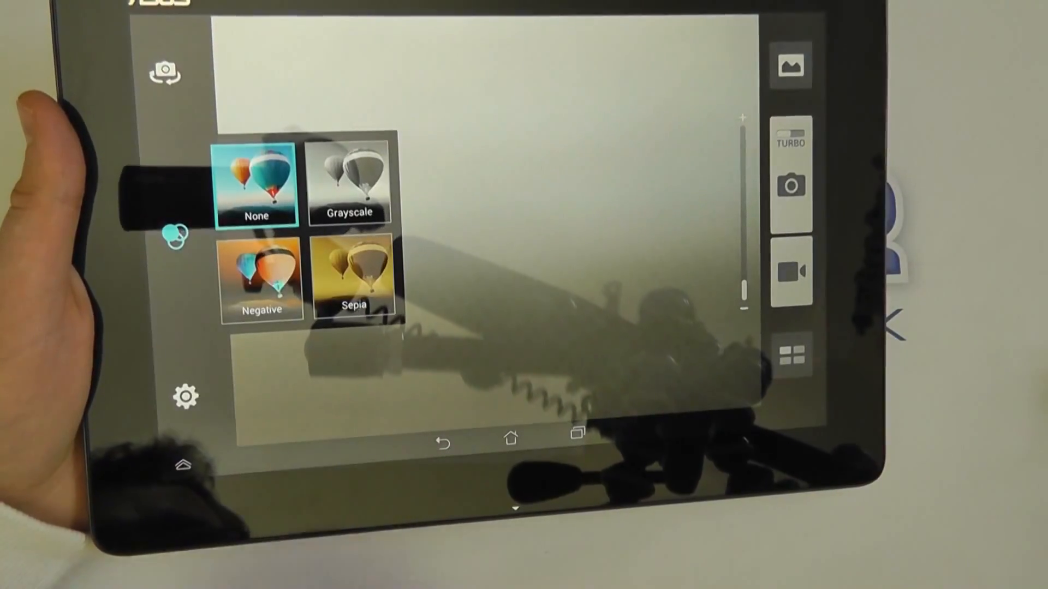
left_click(176, 232)
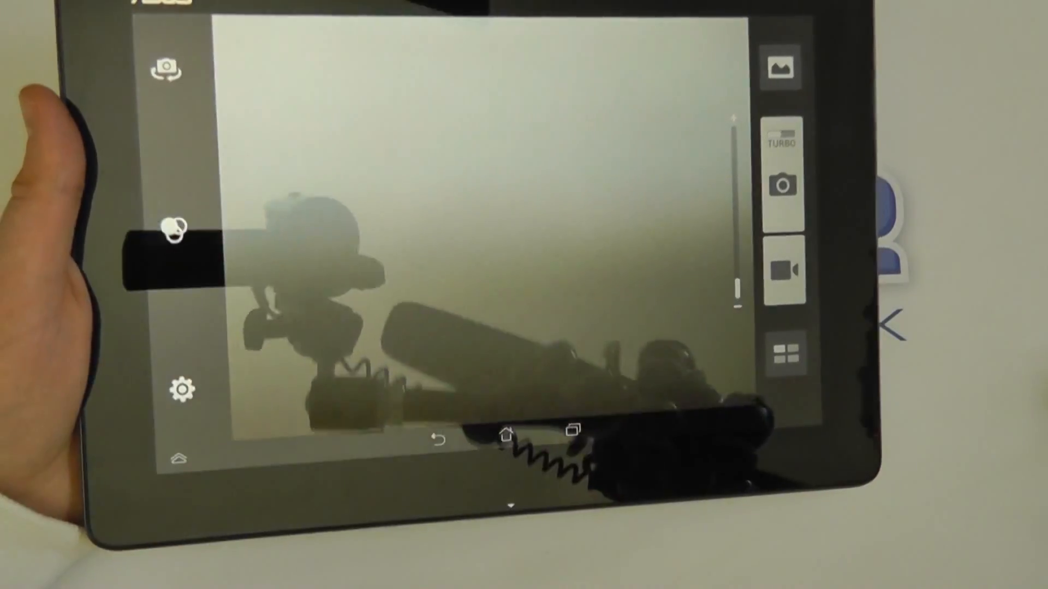
left_click(180, 391)
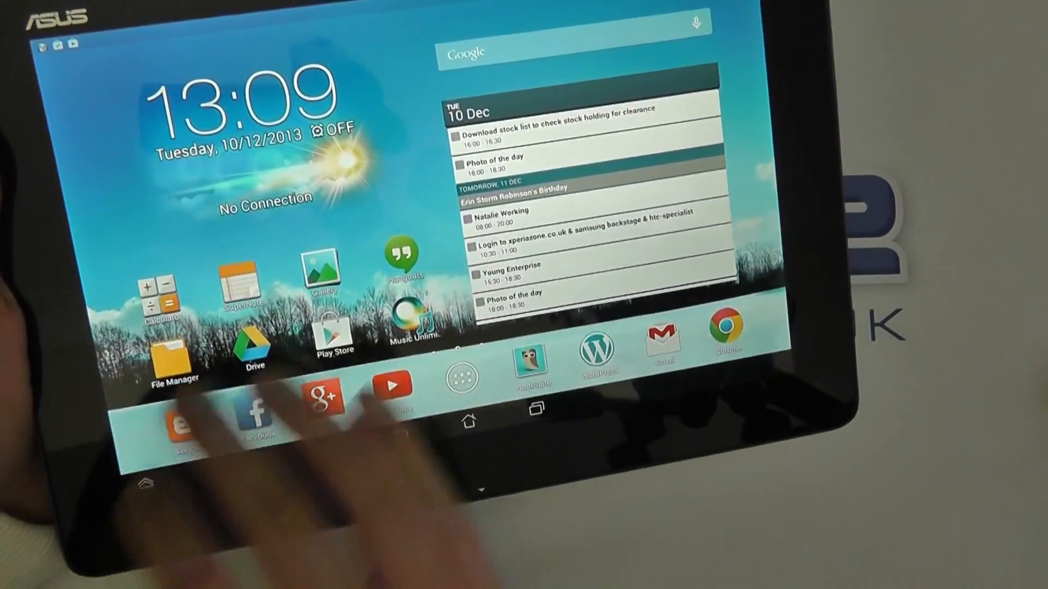
Step: Open the full list of installed apps from the home screen dock
left_click(460, 378)
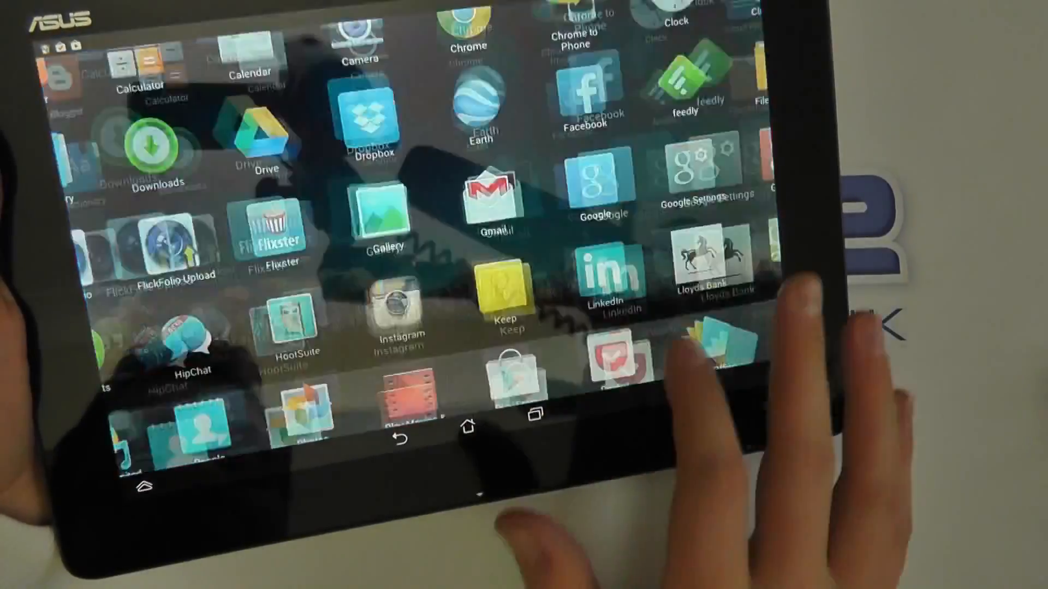